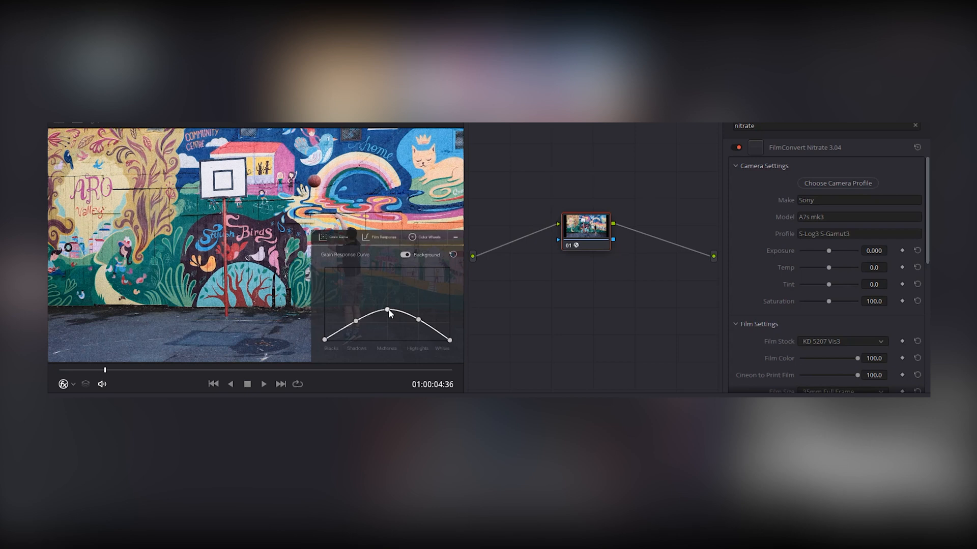
pyautogui.moveTo(928, 247)
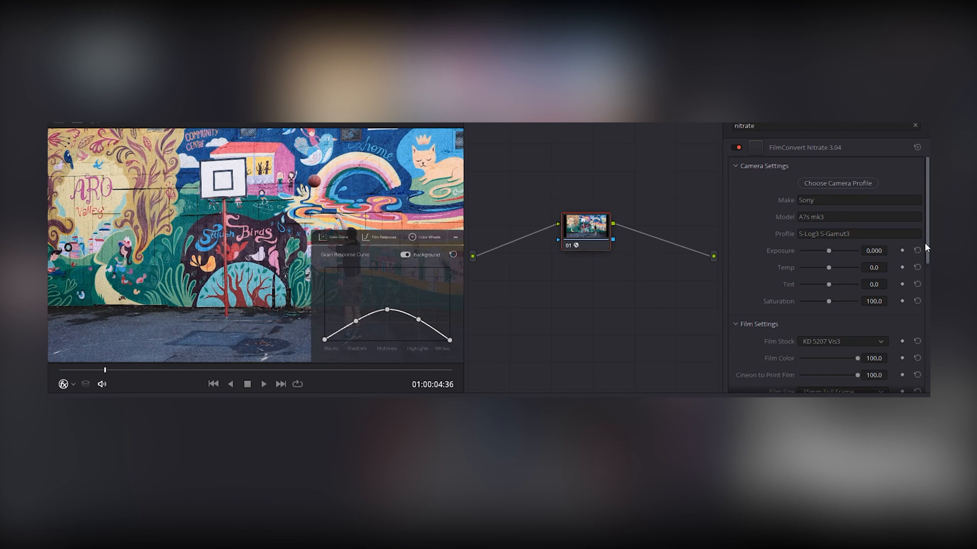
pyautogui.scroll(-3)
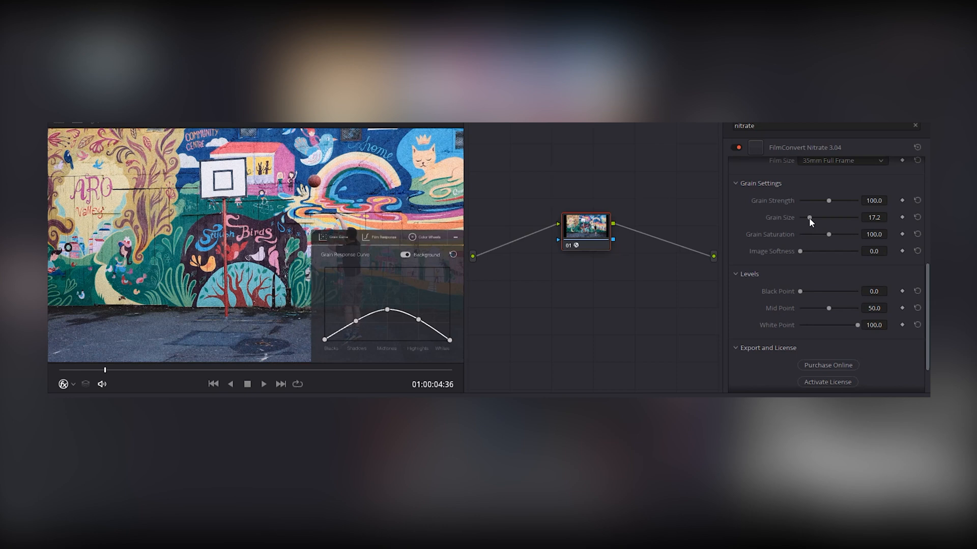
pyautogui.moveTo(805, 244)
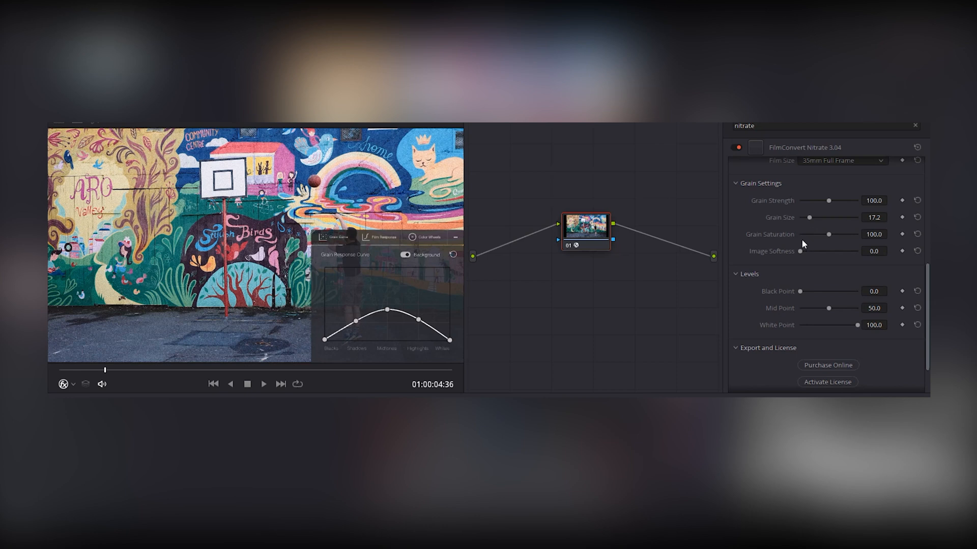